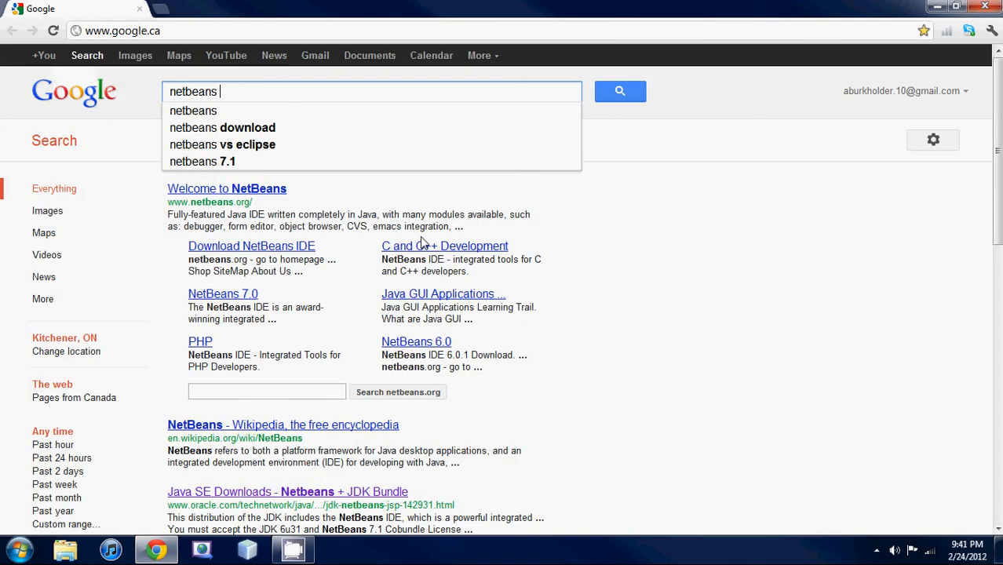
Step: Search 'netbeans oracle' and open the Java SE Downloads NetBeans + JDK Bundle result
text(oracle)
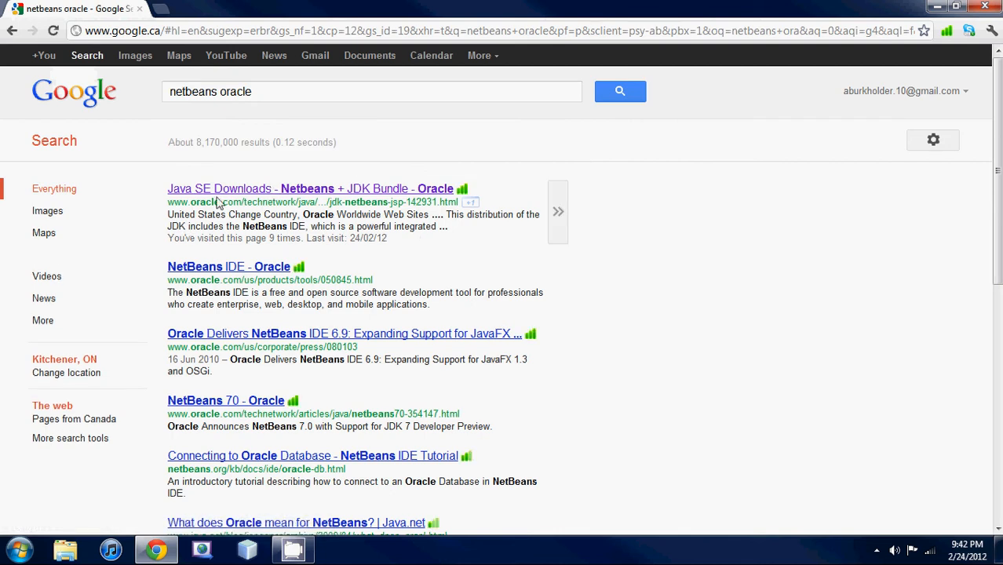
click(310, 188)
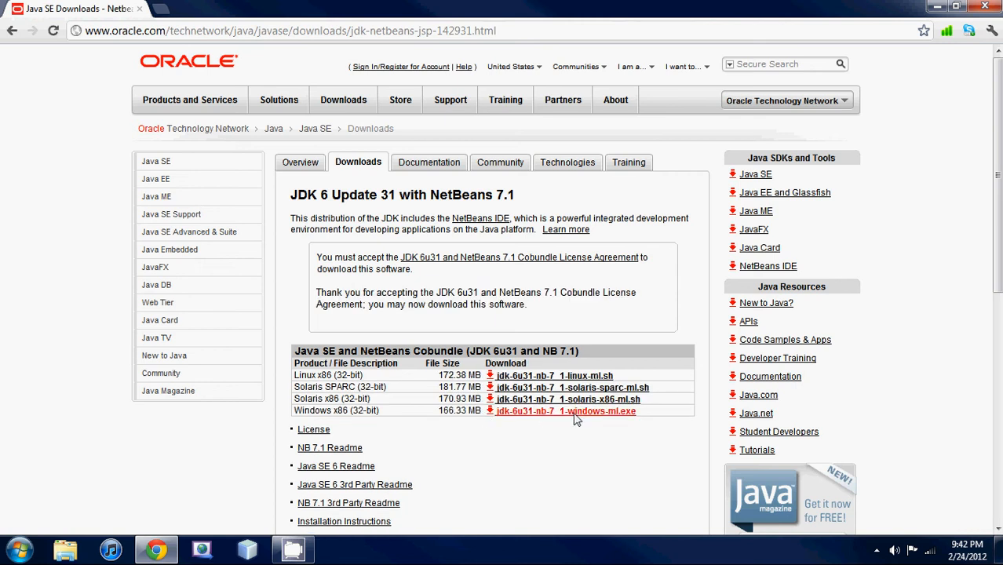
mouse_move(940, 8)
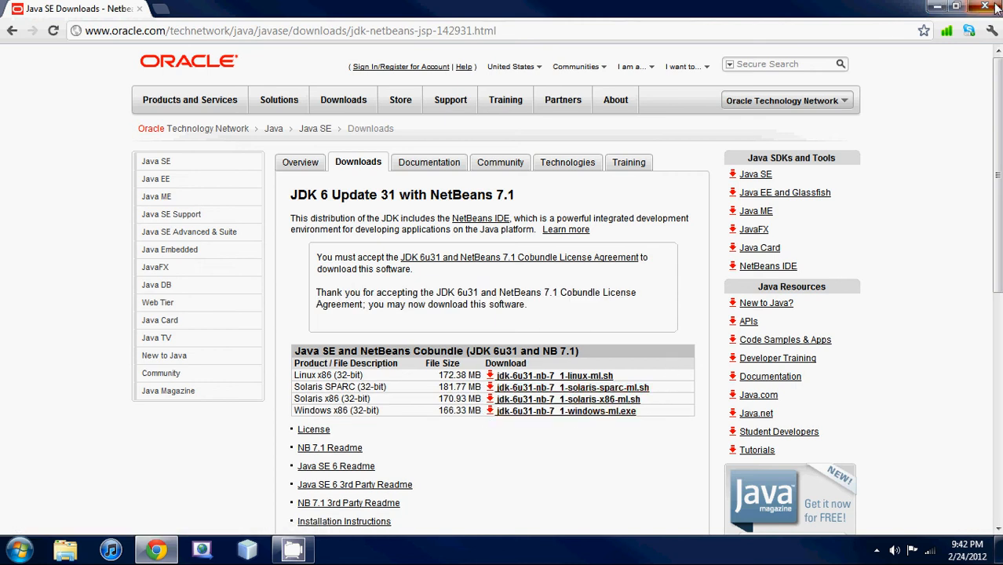
Step: Minimize Chrome and clear the stray selection box, leaving an empty desktop
click(985, 6)
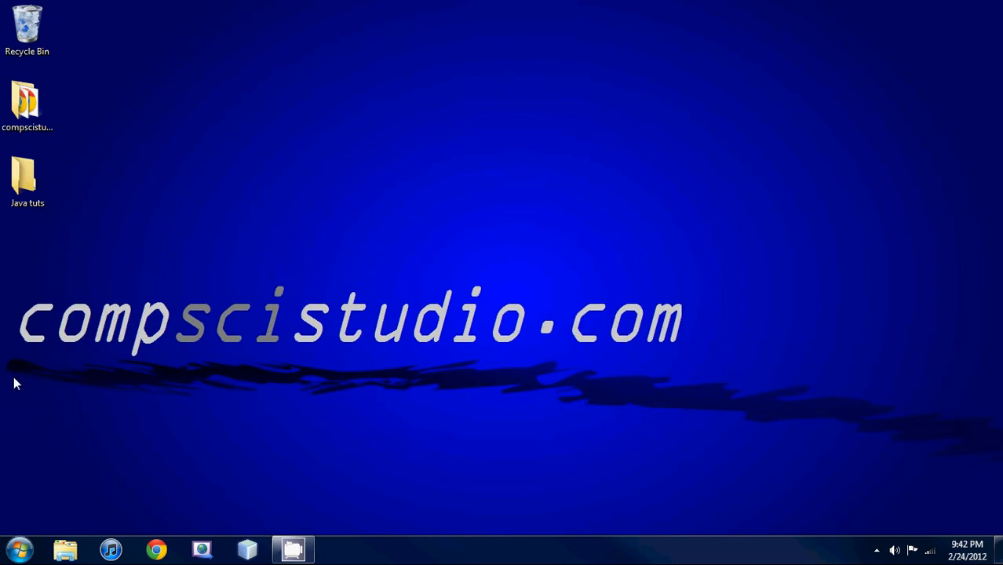
drag(16, 383, 745, 275)
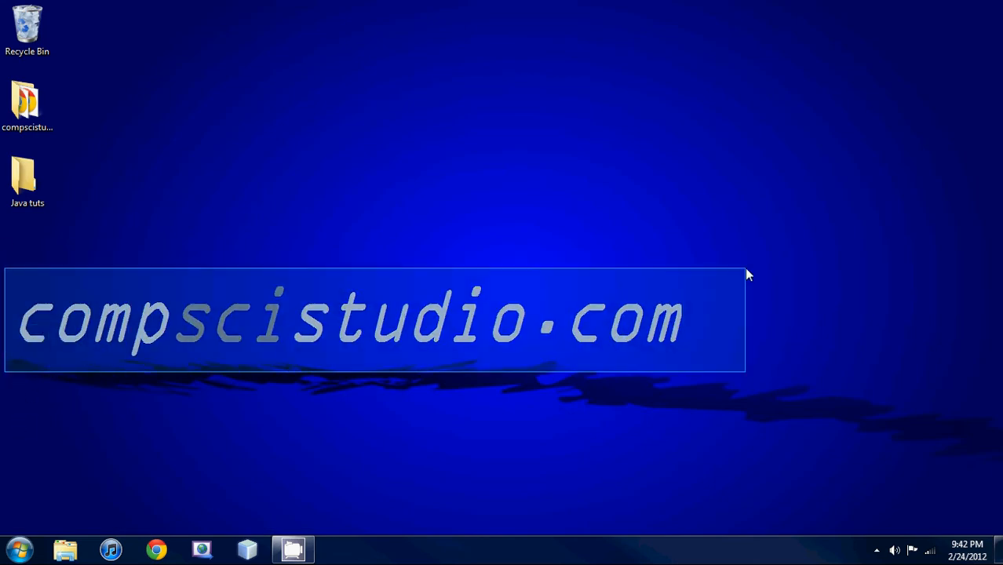
click(680, 412)
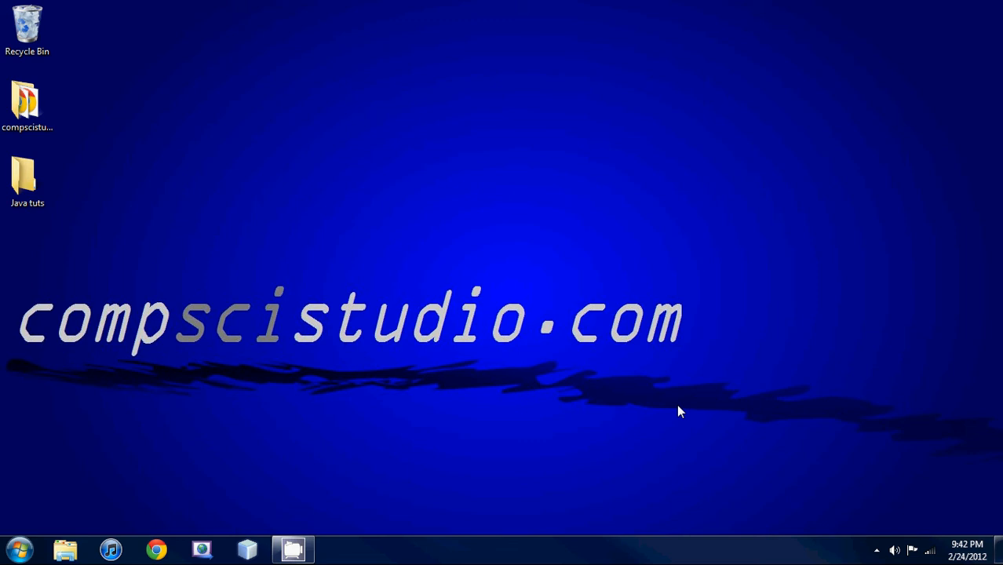
mouse_move(714, 371)
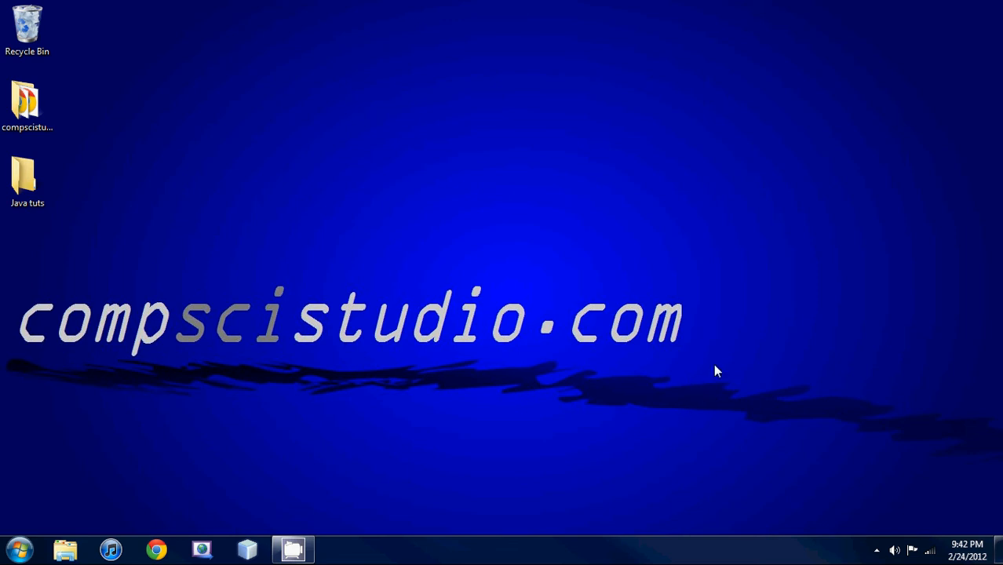
mouse_move(680, 359)
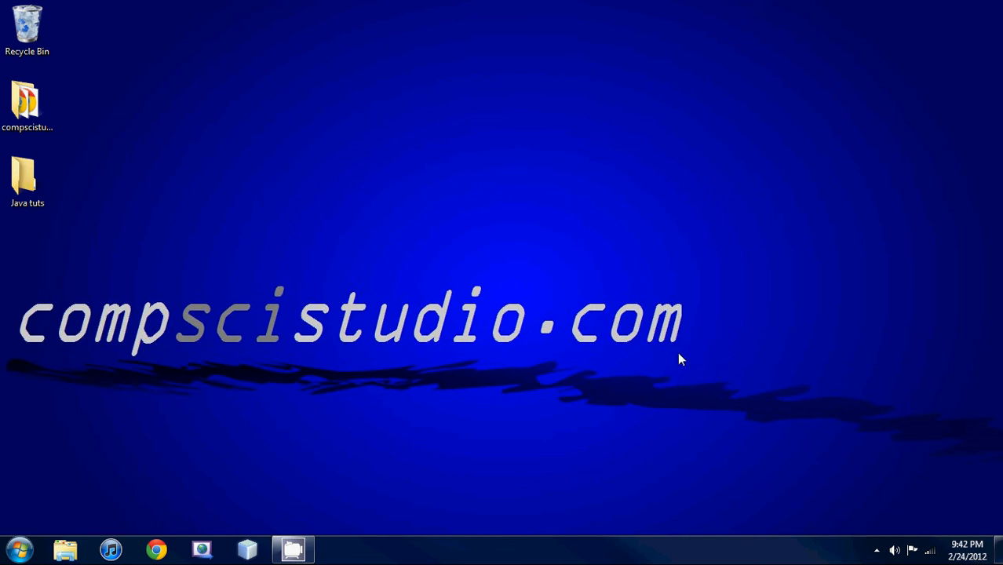
mouse_move(43, 134)
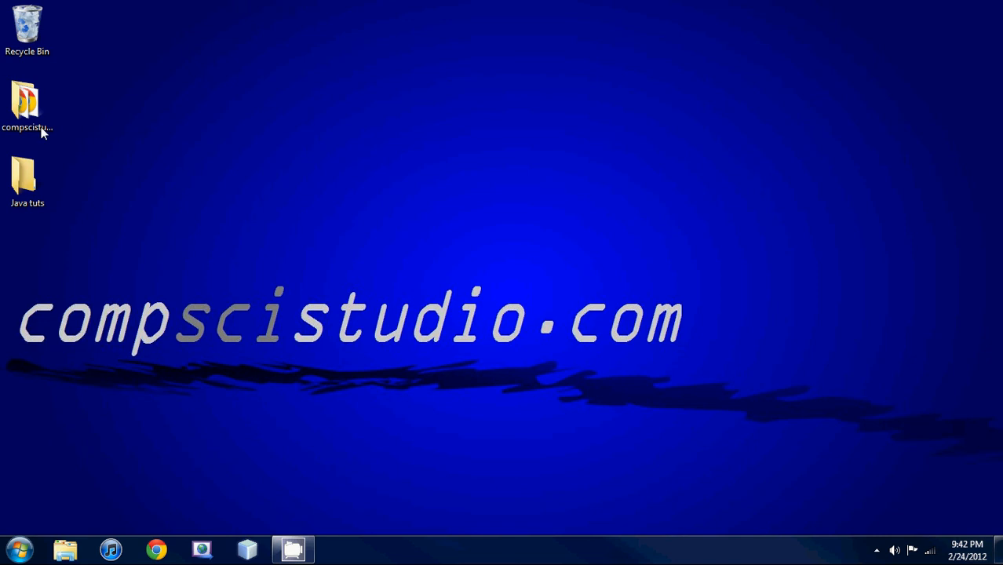
Step: Open the compscistudio.com desktop folder and load its index.html in Chrome
double_click(27, 107)
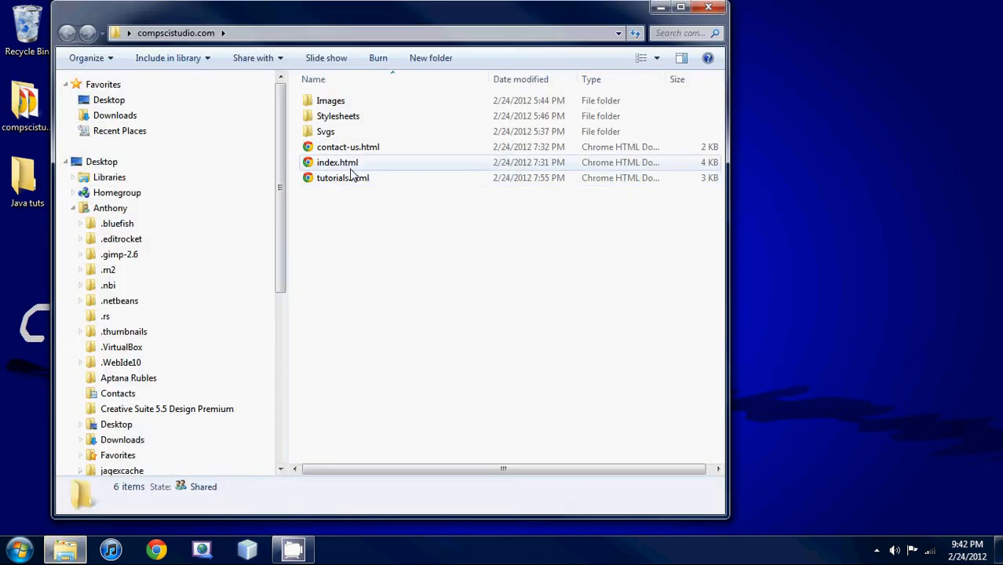
double_click(336, 162)
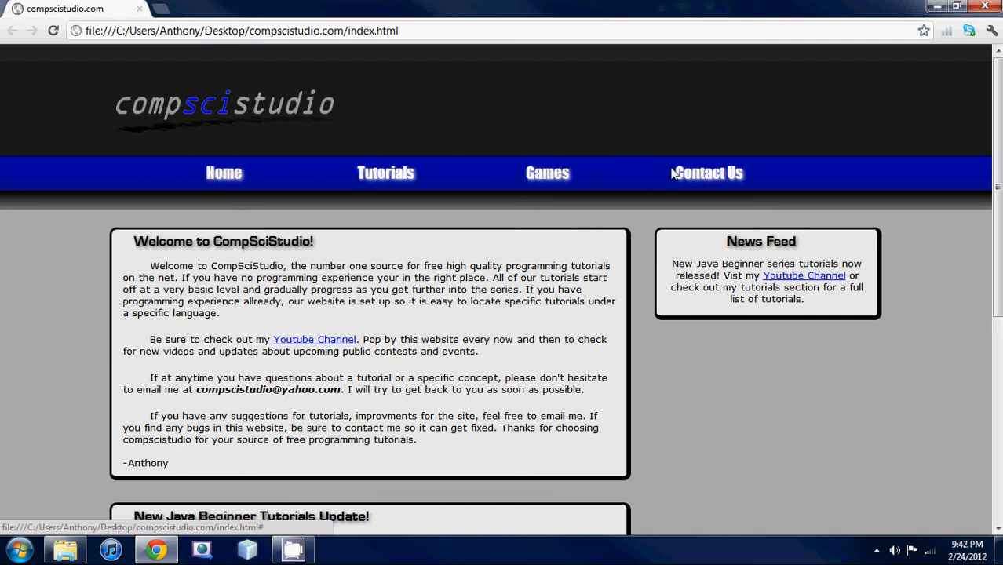
mouse_move(797, 215)
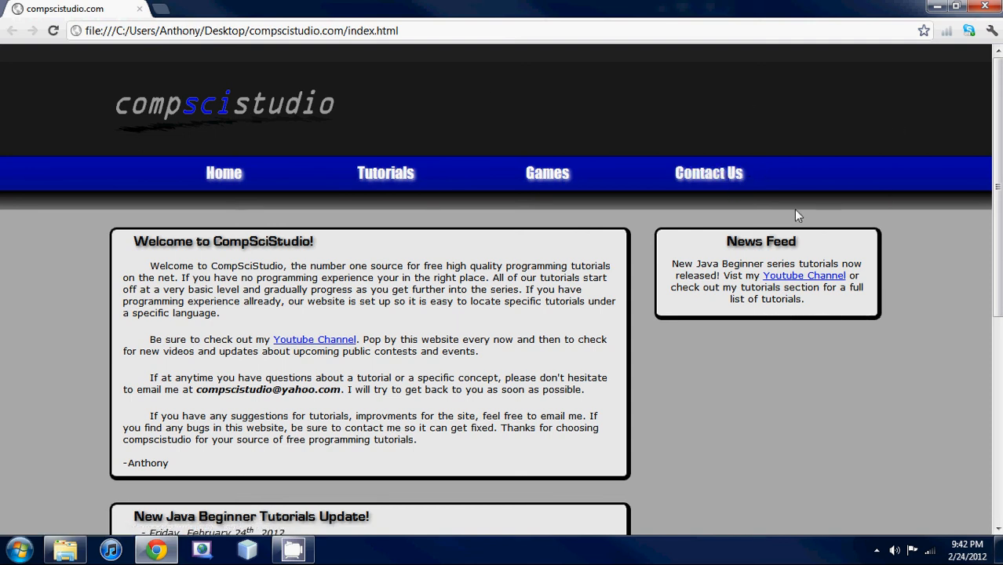
mouse_move(595, 260)
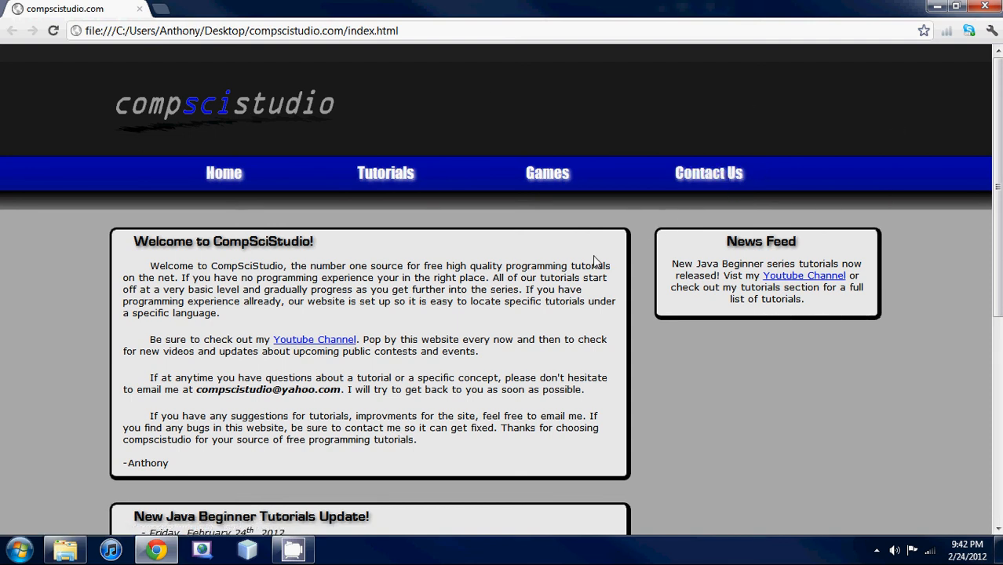
mouse_move(386, 173)
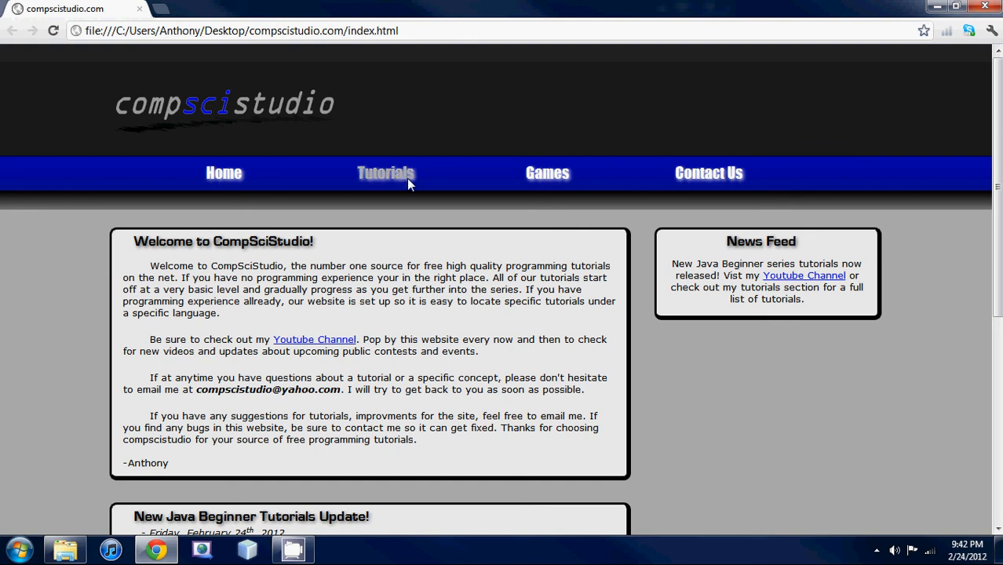
mouse_move(384, 173)
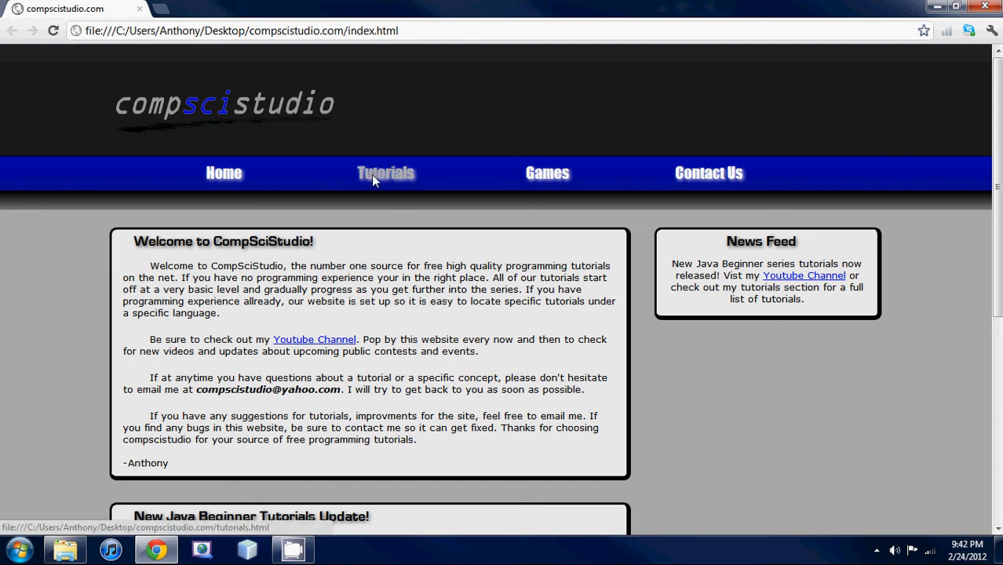
Step: View the site's Programming Tutorials page, then close the compscistudio.com folder window
click(386, 173)
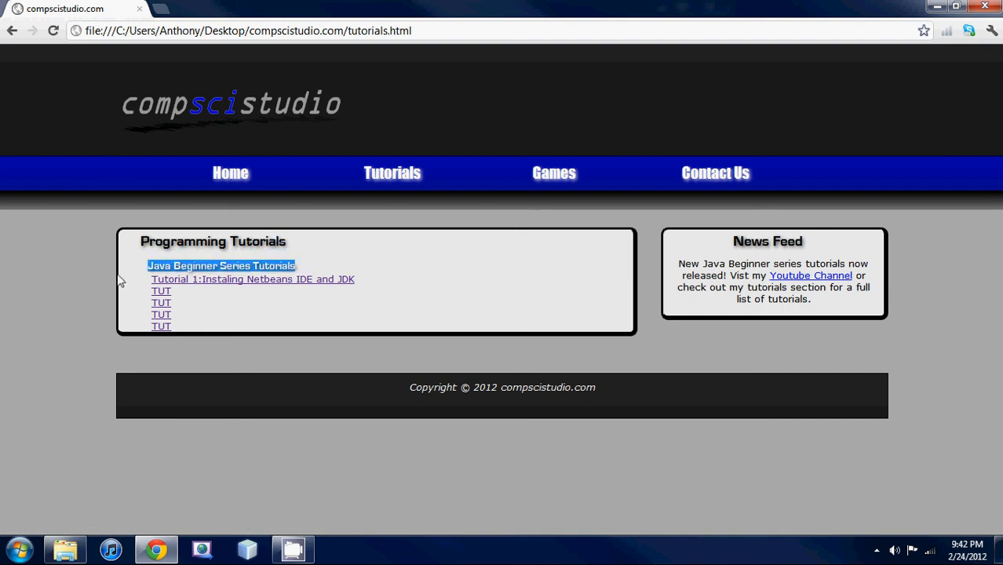
mouse_move(395, 303)
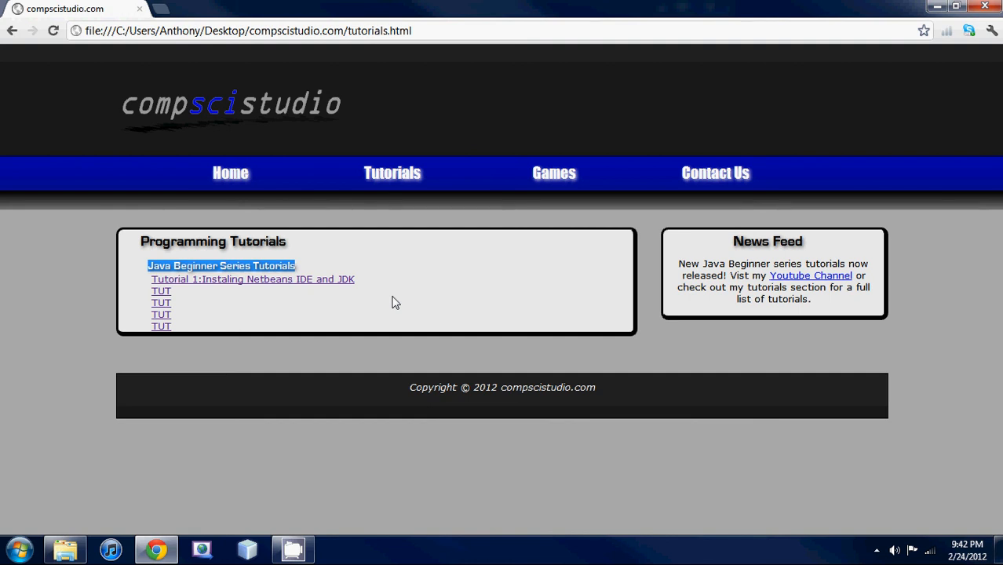
mouse_move(400, 301)
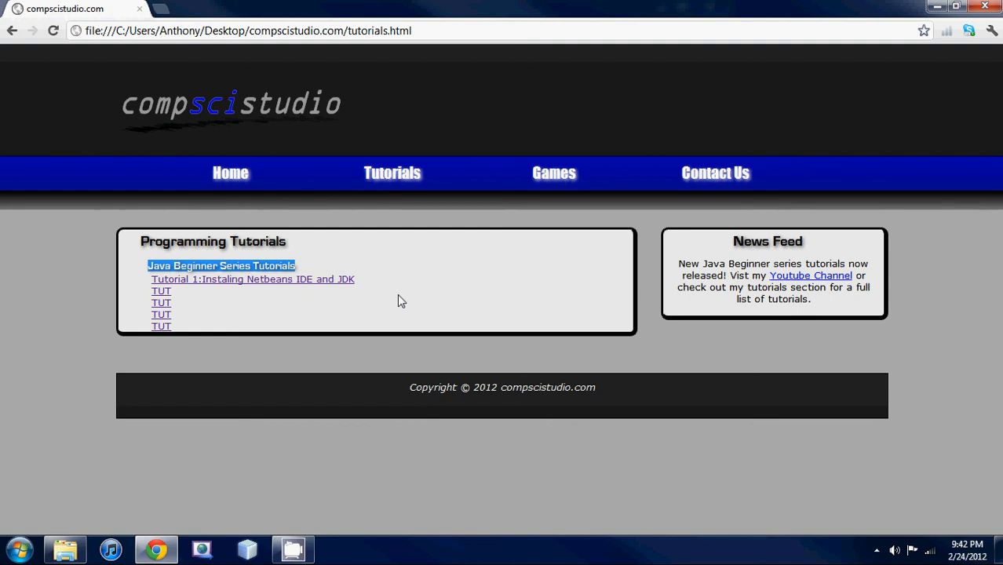
mouse_move(395, 295)
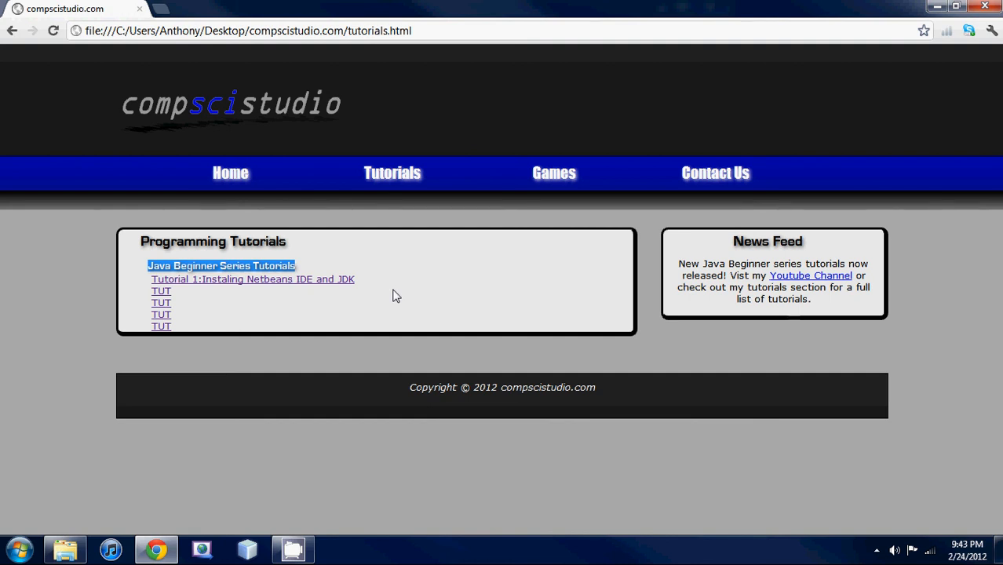
mouse_move(393, 172)
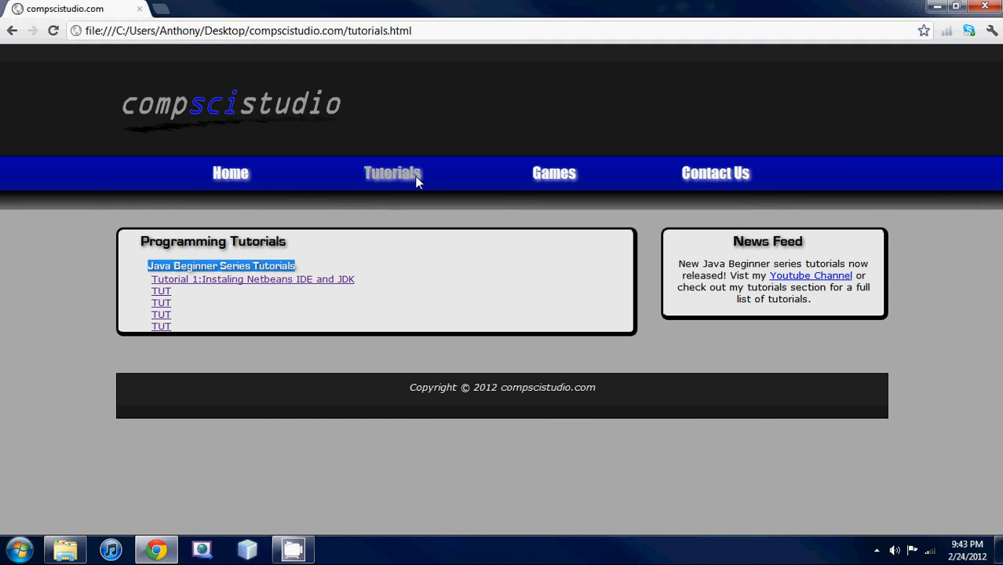
mouse_move(552, 173)
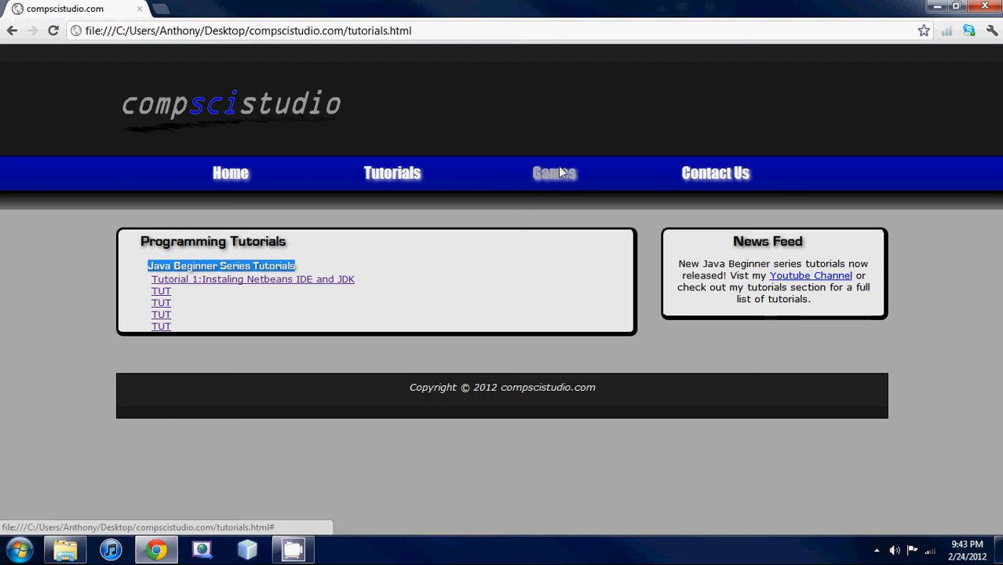
mouse_move(478, 192)
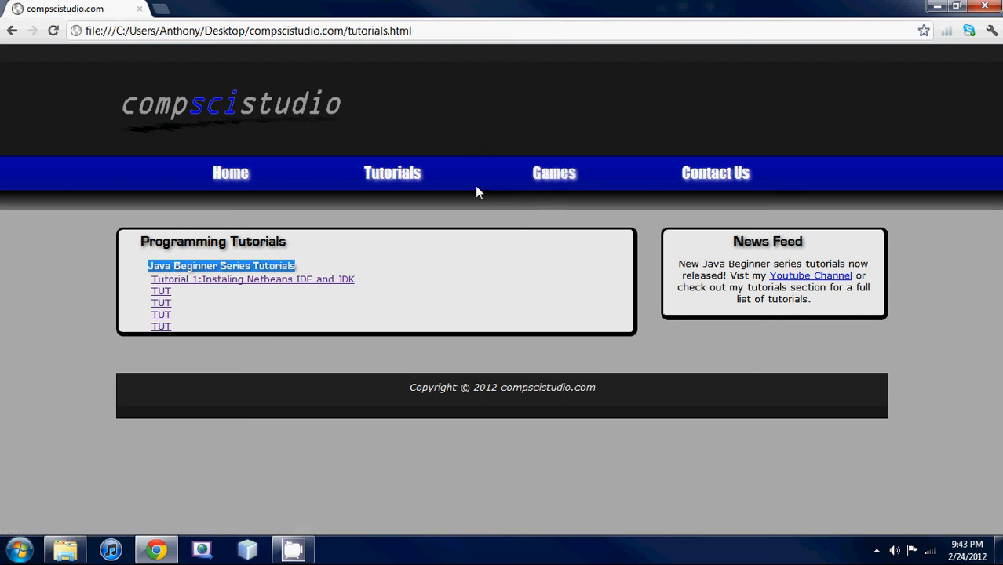
mouse_move(591, 219)
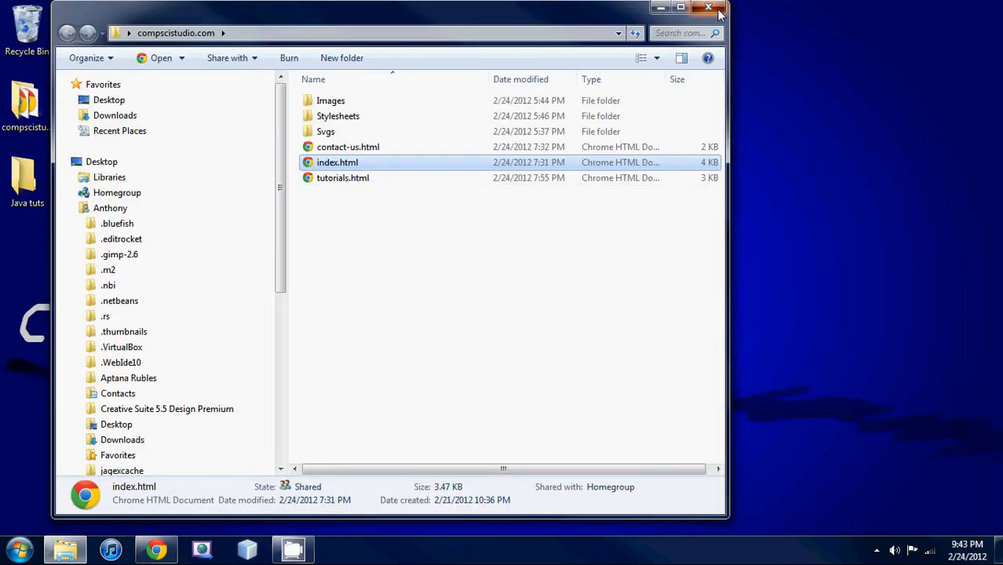
click(709, 6)
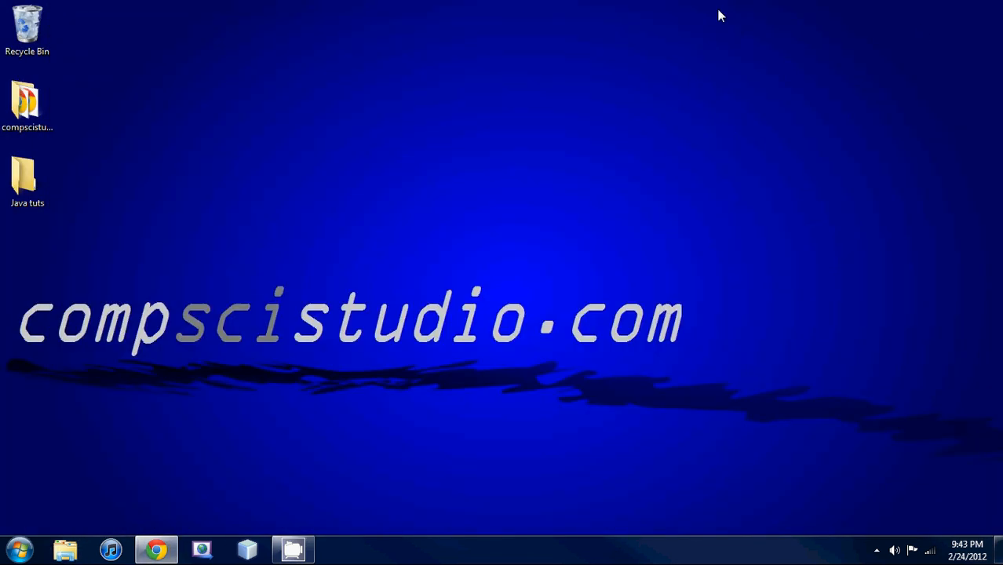